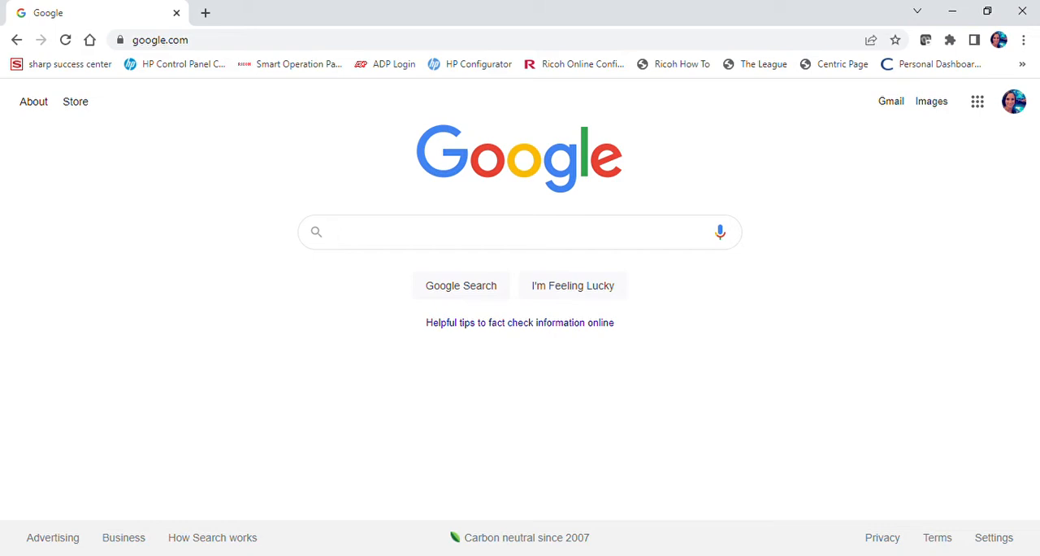
Step: Open the MX-4071 copier's web interface by entering its IP address in Chrome
left_click(519, 231)
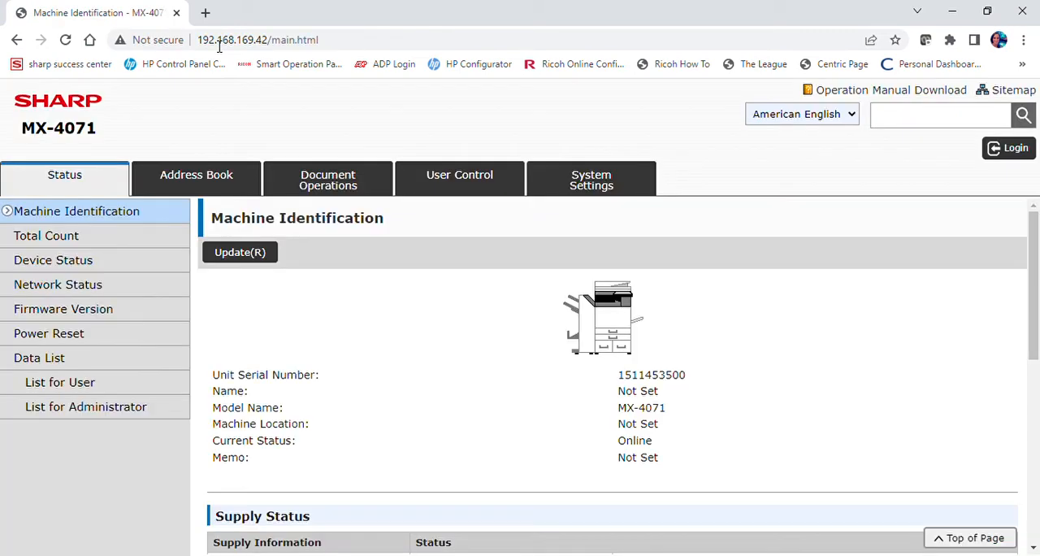
mouse_move(1010, 148)
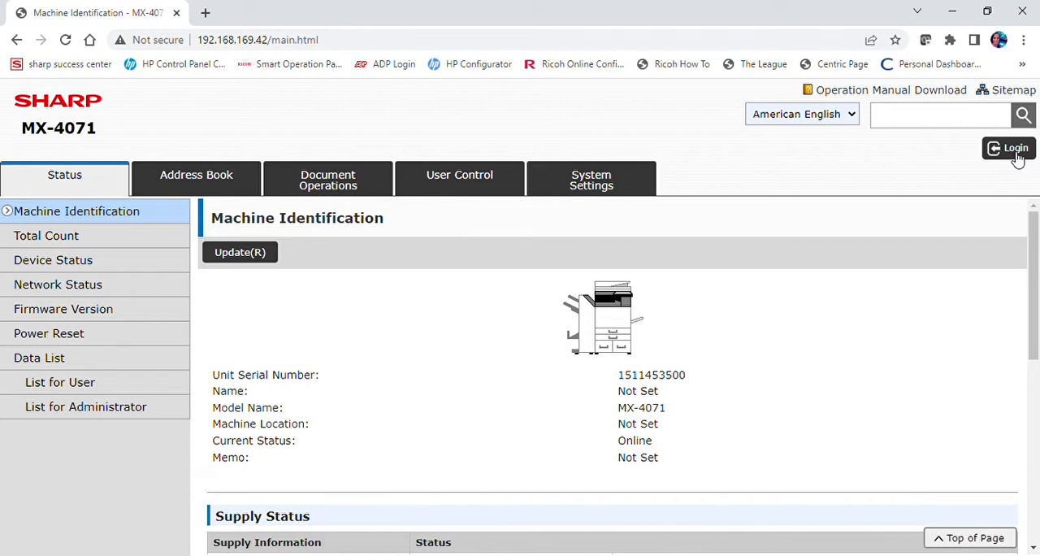
Step: Log in to the copier as Administrator with the admin password
left_click(1008, 148)
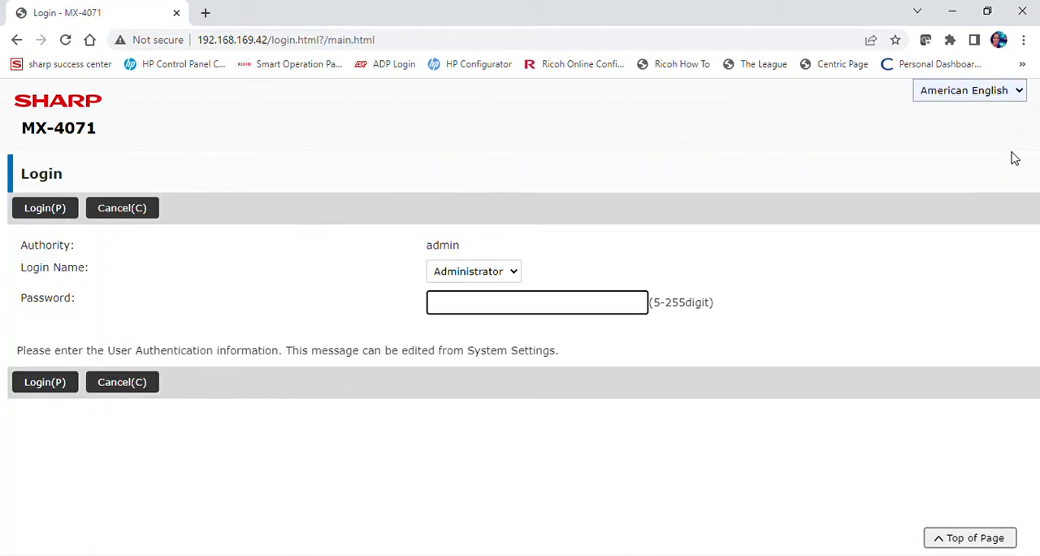
left_click(536, 302)
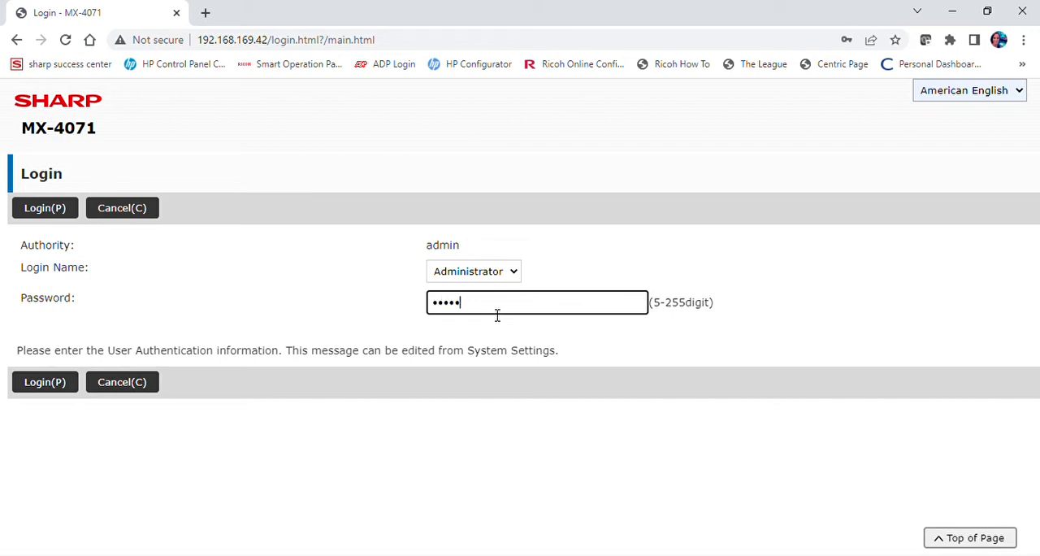
left_click(45, 207)
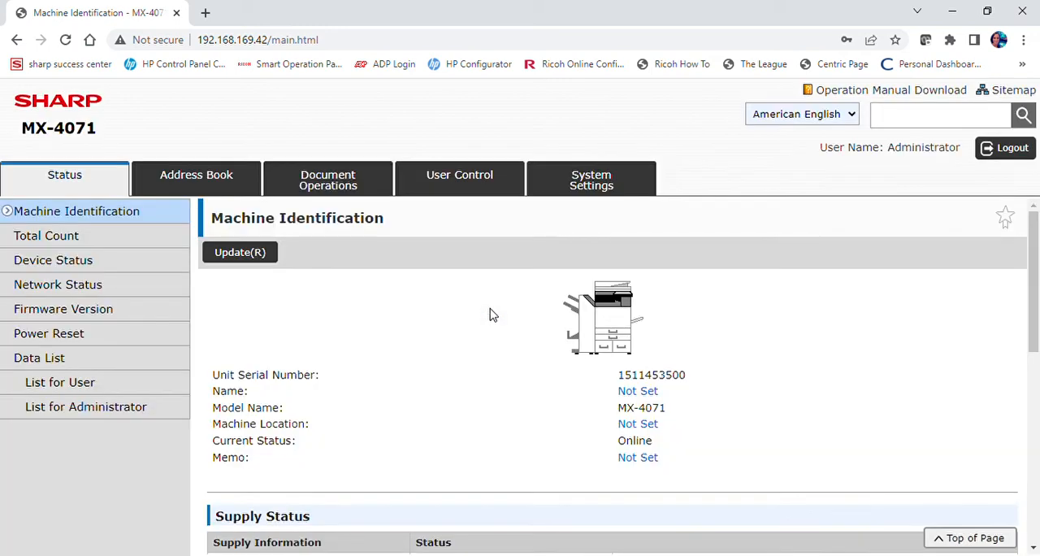
mouse_move(383, 290)
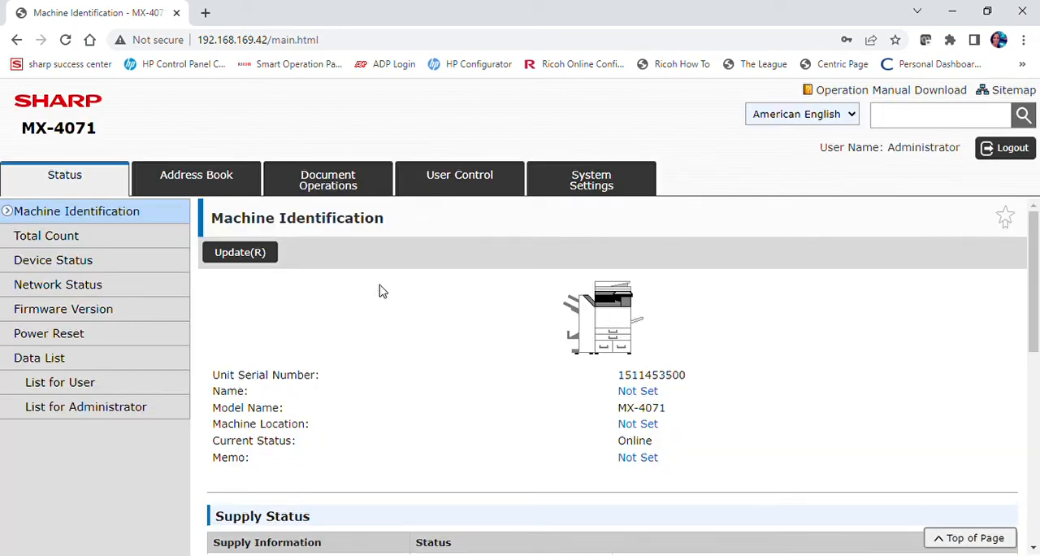
mouse_move(336, 185)
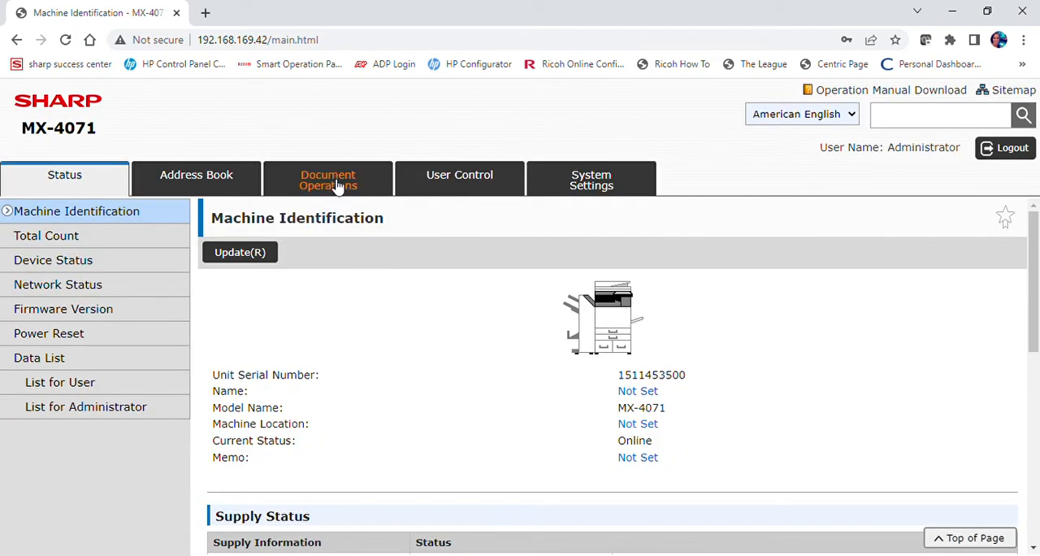
Step: Go to Document Operations > Custom Folder and start adding a new folder
left_click(328, 179)
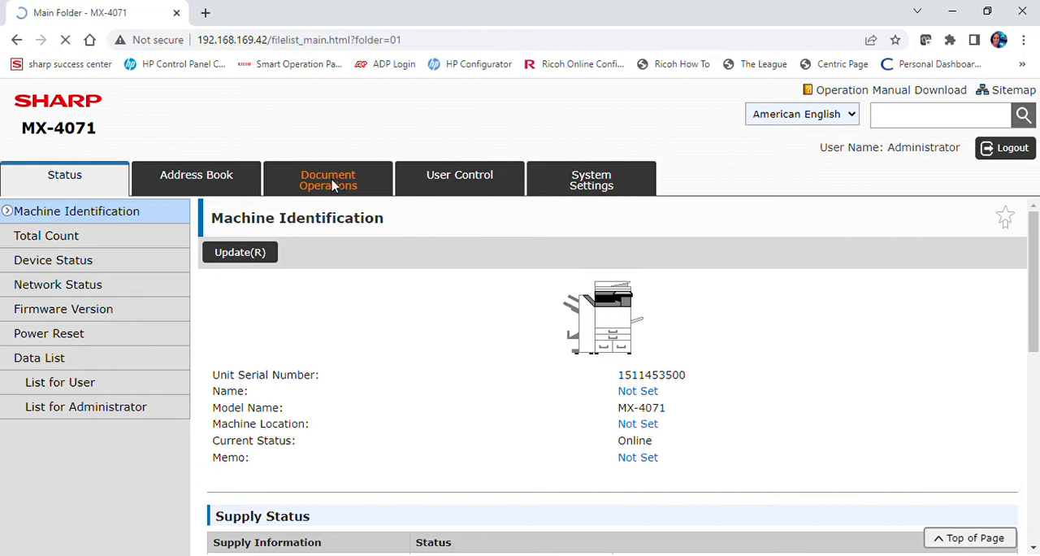
left_click(327, 179)
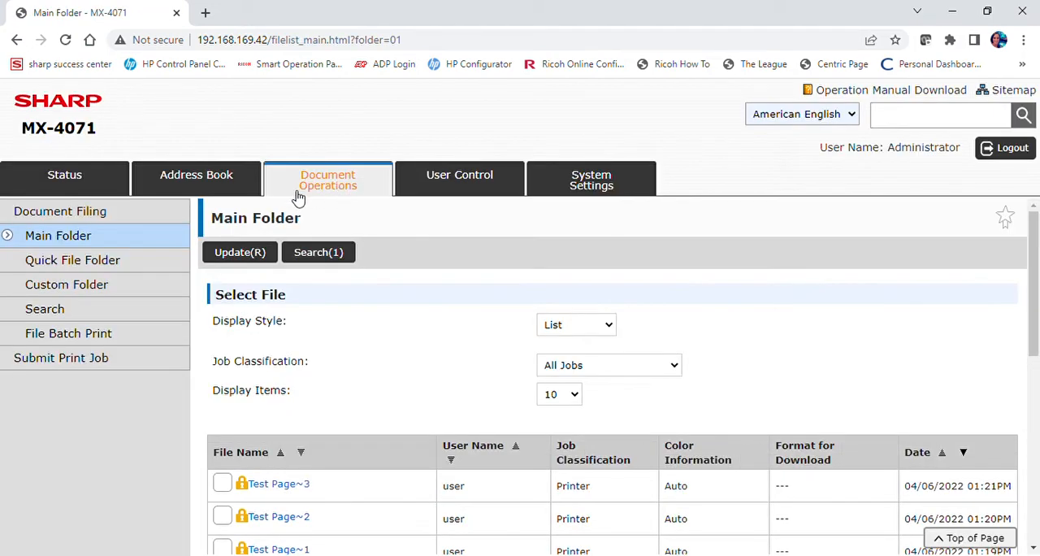
mouse_move(81, 291)
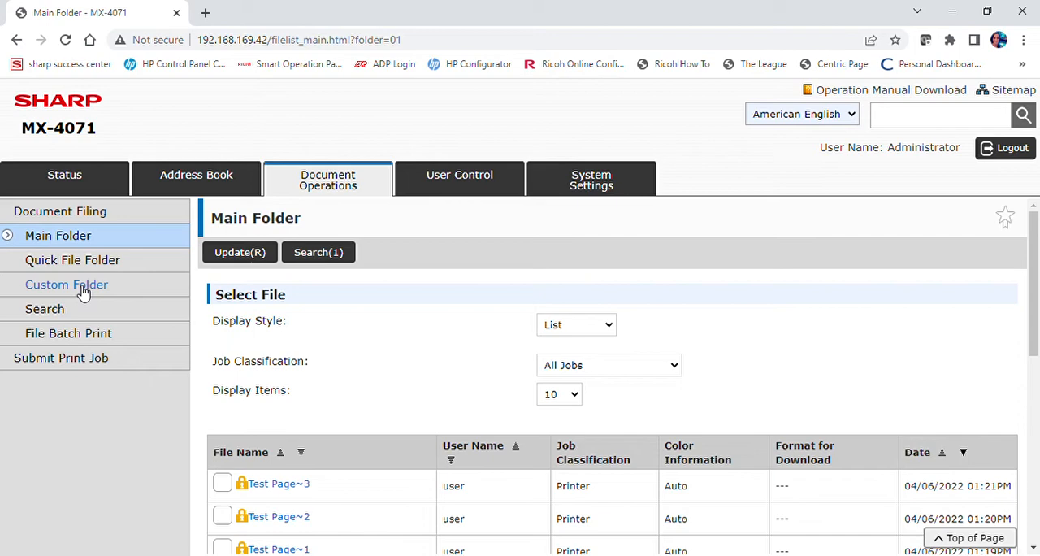
left_click(66, 284)
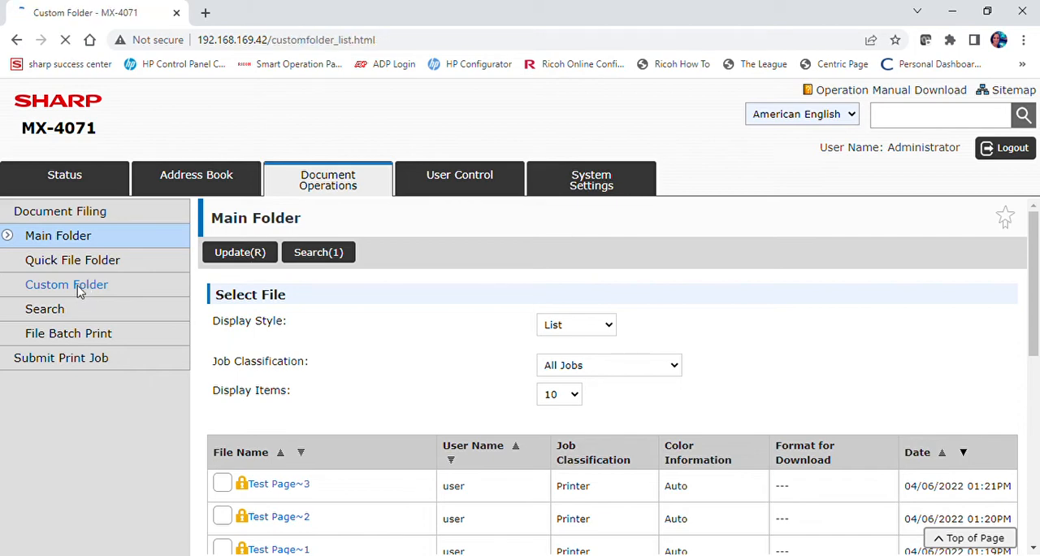
left_click(66, 284)
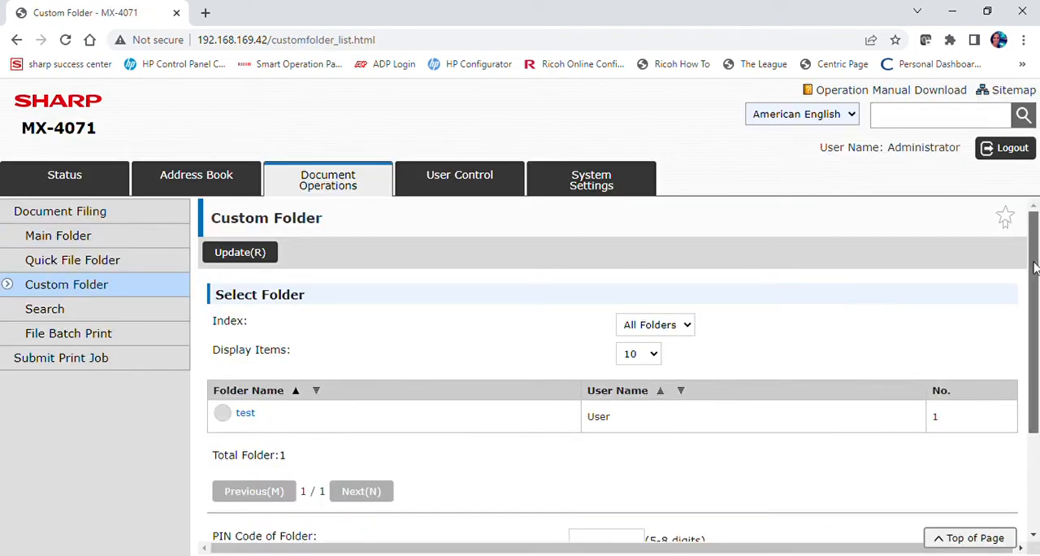
scroll("down", 3)
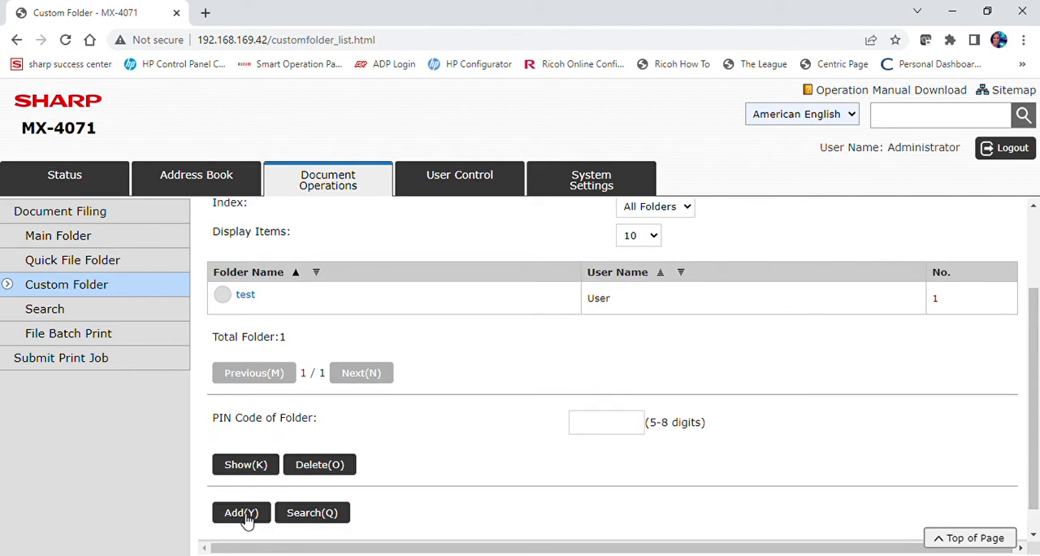
left_click(240, 512)
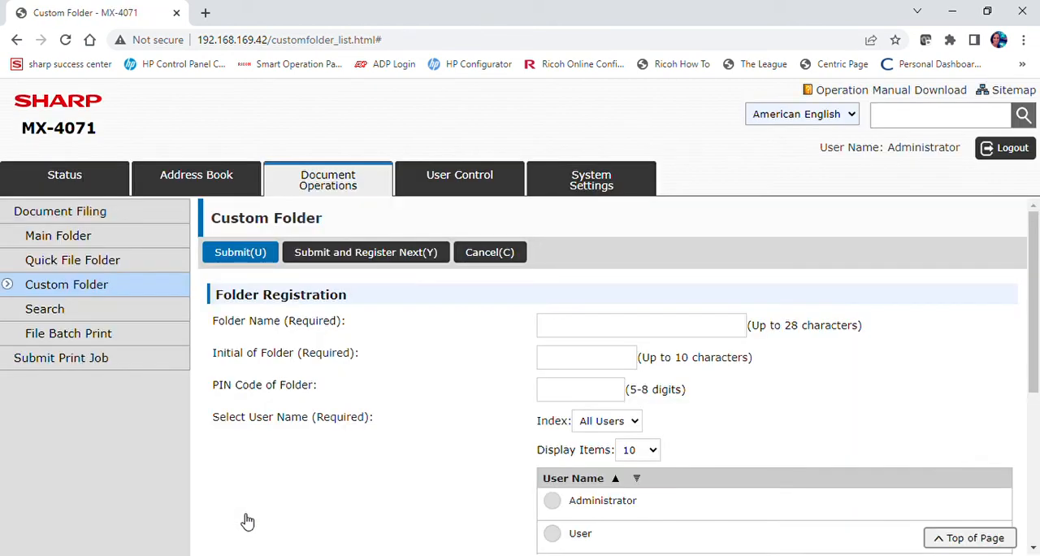
scroll("down", 3)
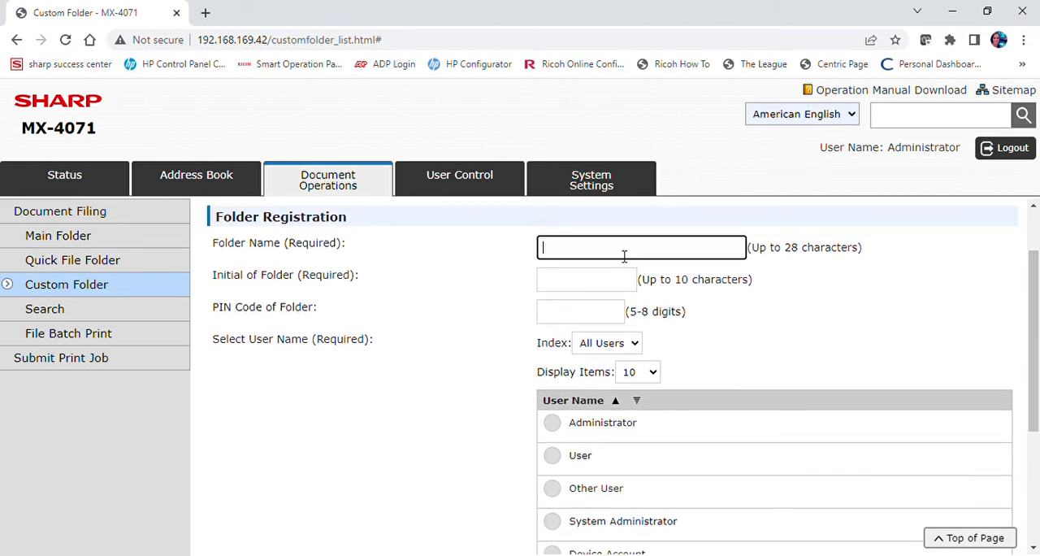
type("Test")
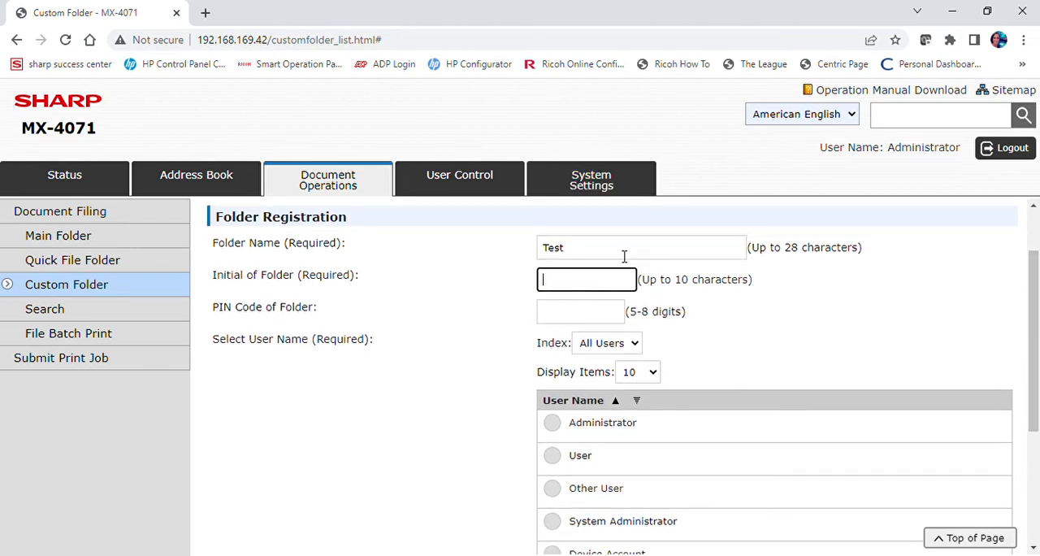
type("Test")
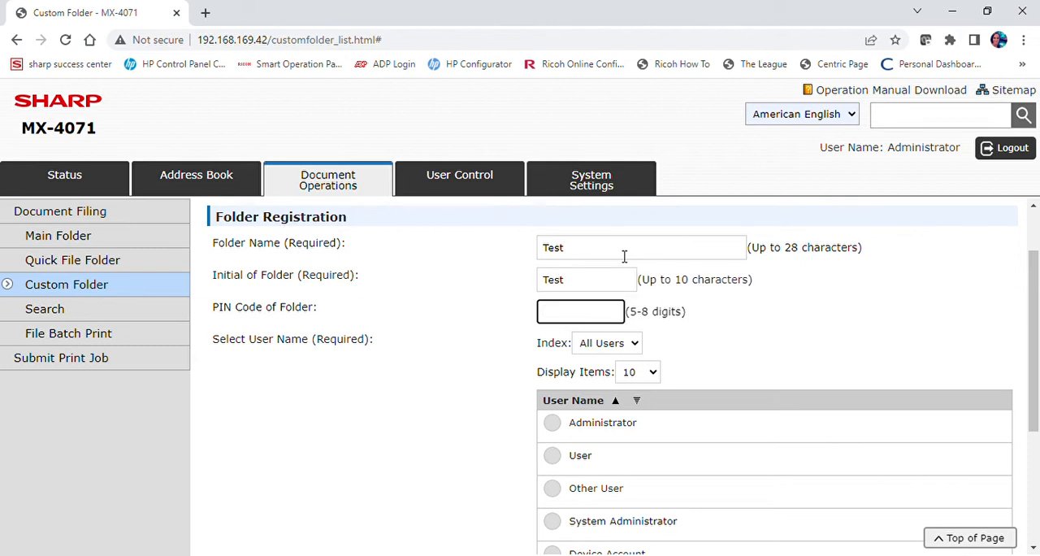
left_click(581, 311)
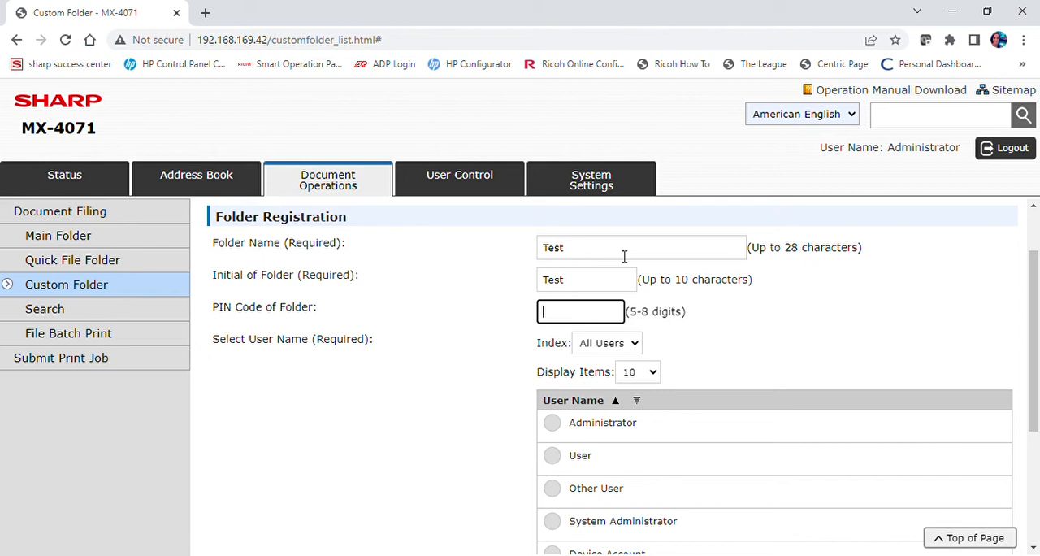
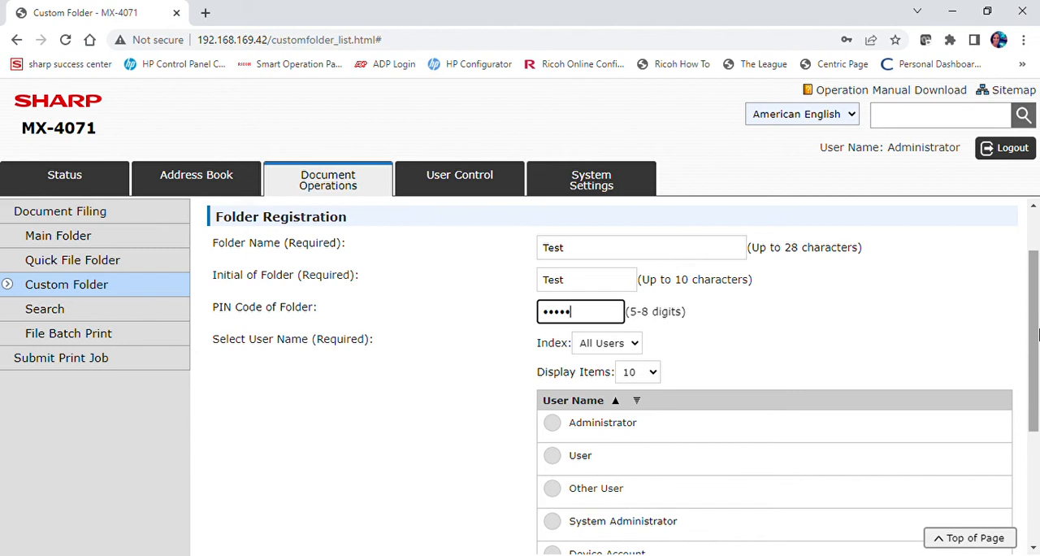
Step: Assign the Test folder to User and submit it
scroll("down", 3)
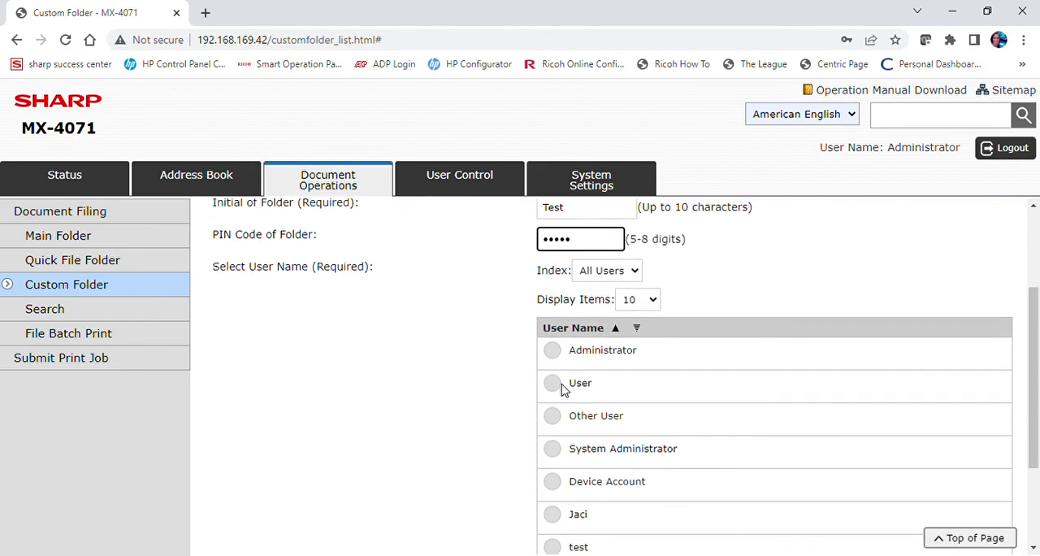
left_click(551, 383)
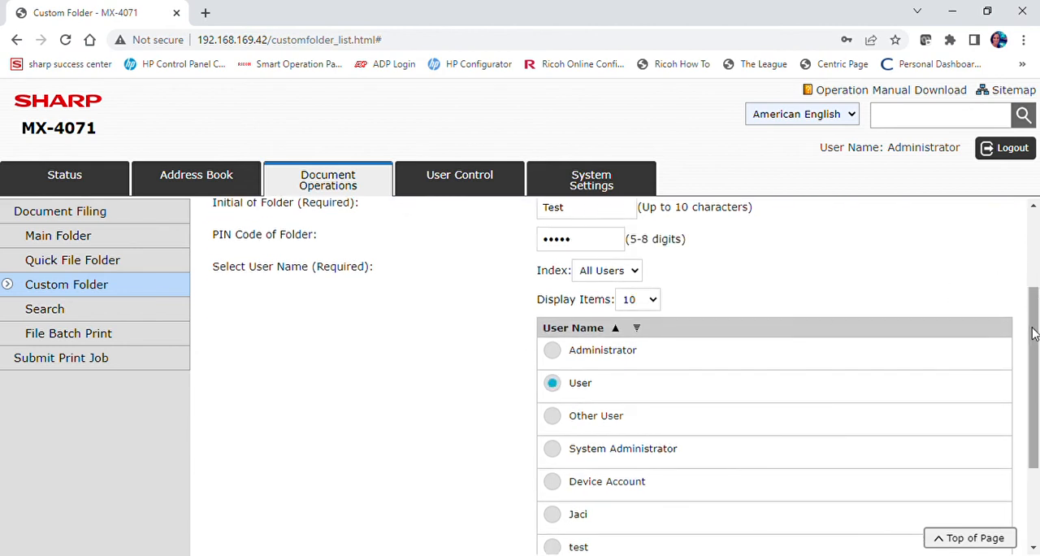
scroll("down", 3)
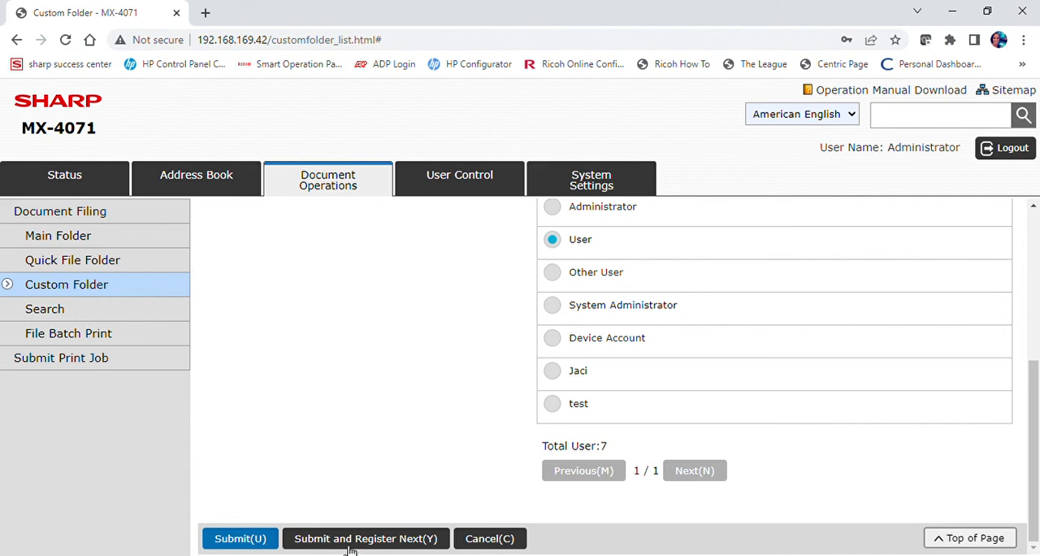
mouse_move(241, 541)
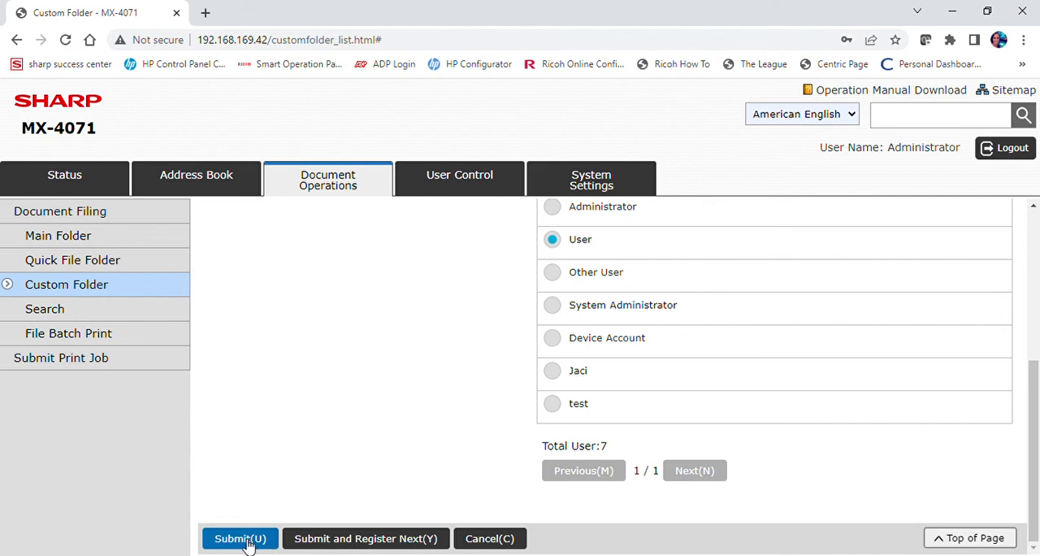
left_click(239, 540)
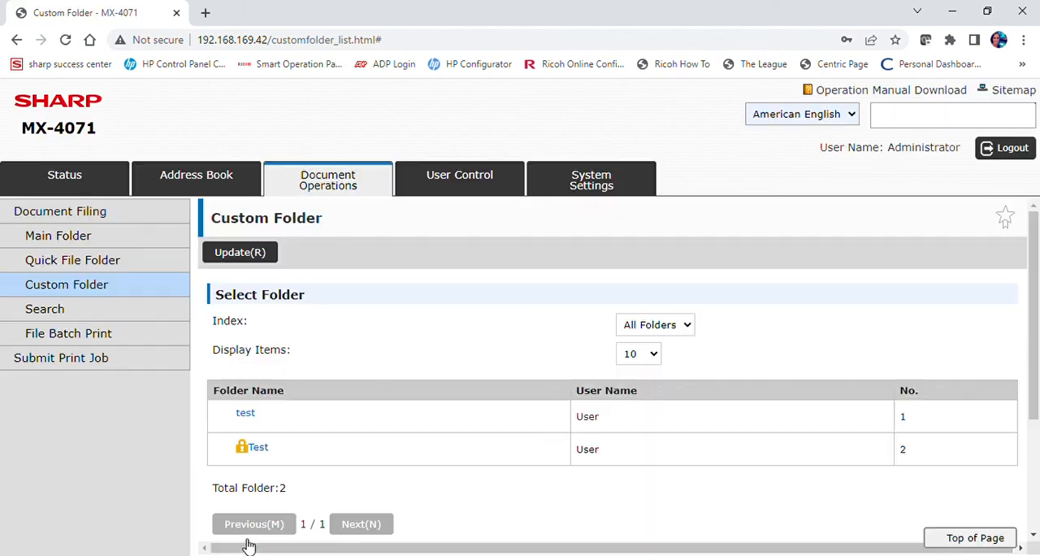